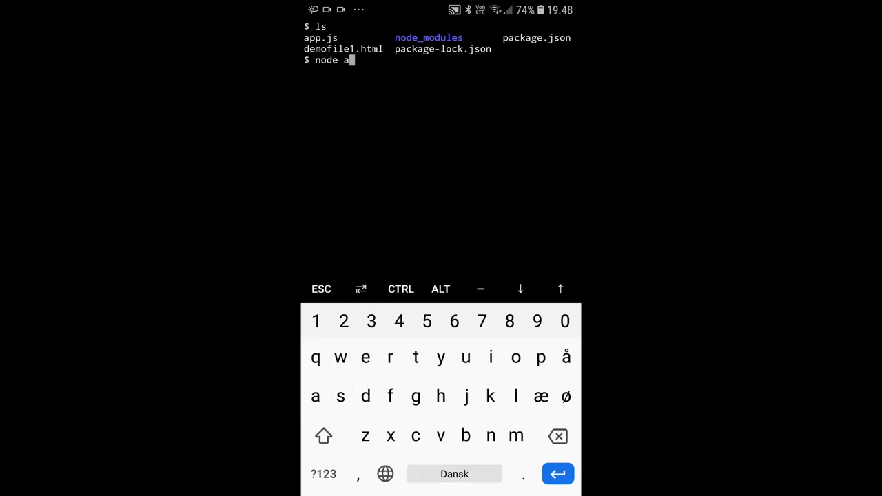
Run 'node app.js' to start the project's Node server.
type("pp")
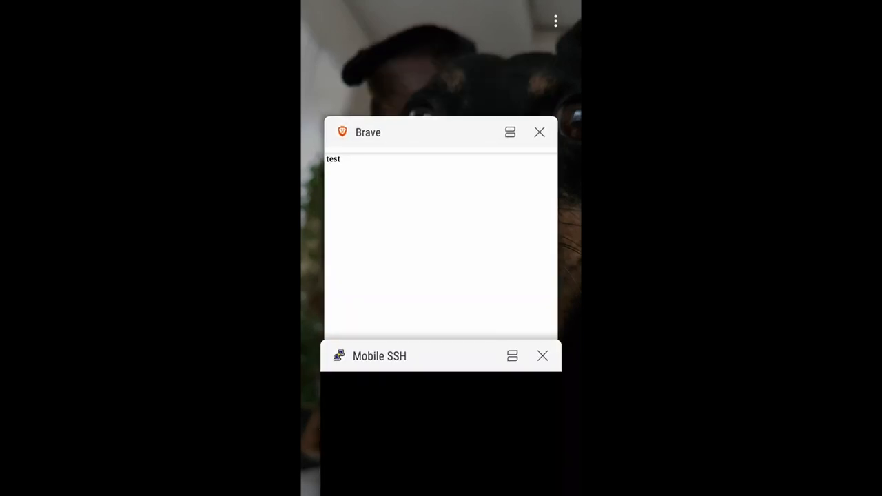
Scroll the recent apps from Brave's 'test' page to Acode showing app.js.
scroll("down", 3)
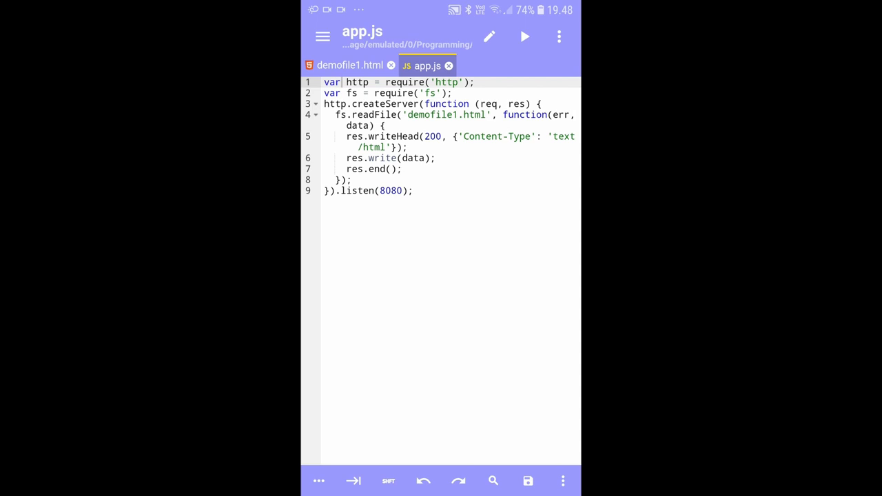
Switch from app.js to the demofile1.html tab with its 'test' heading.
left_click(342, 82)
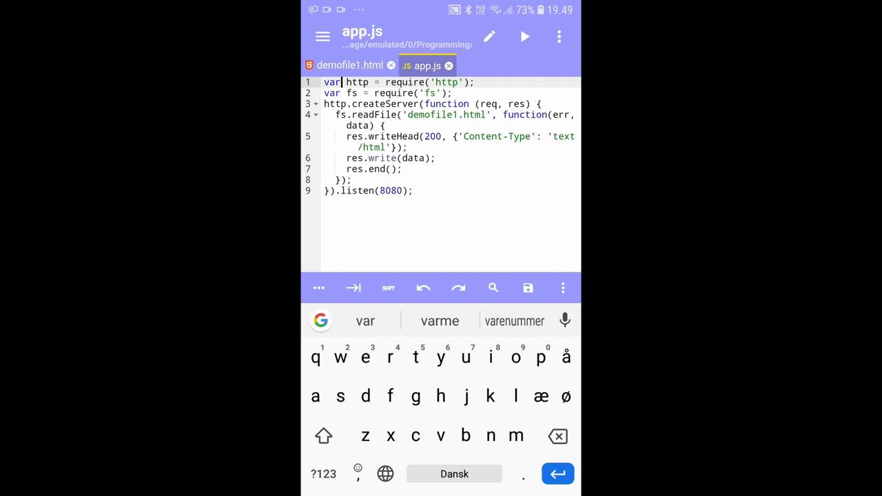
left_click(323, 36)
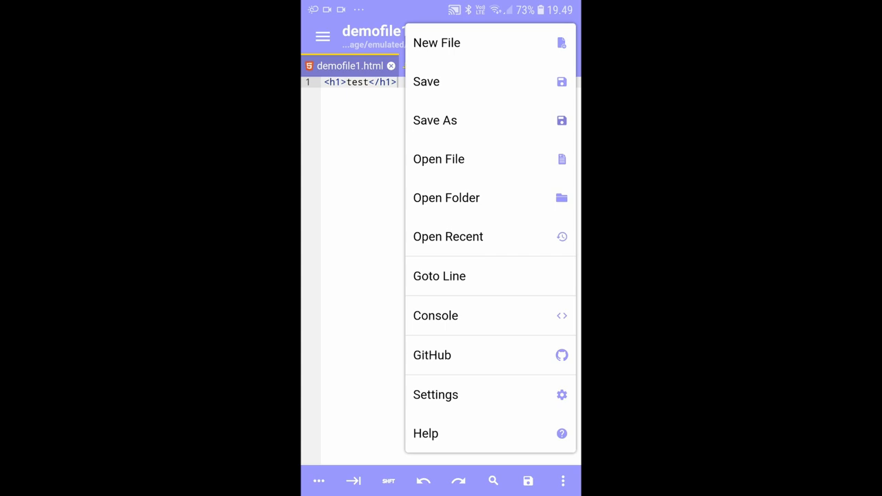
Add the Programming folder from internal storage as an Acode project folder.
left_click(446, 197)
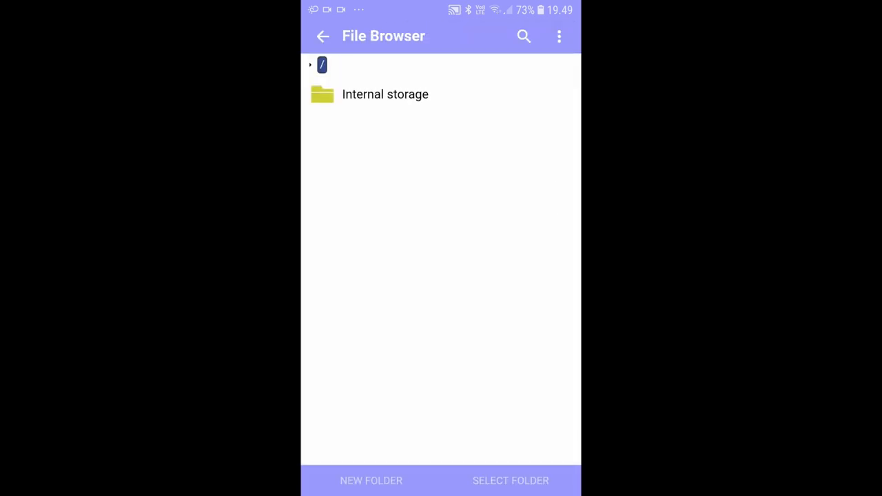
left_click(386, 94)
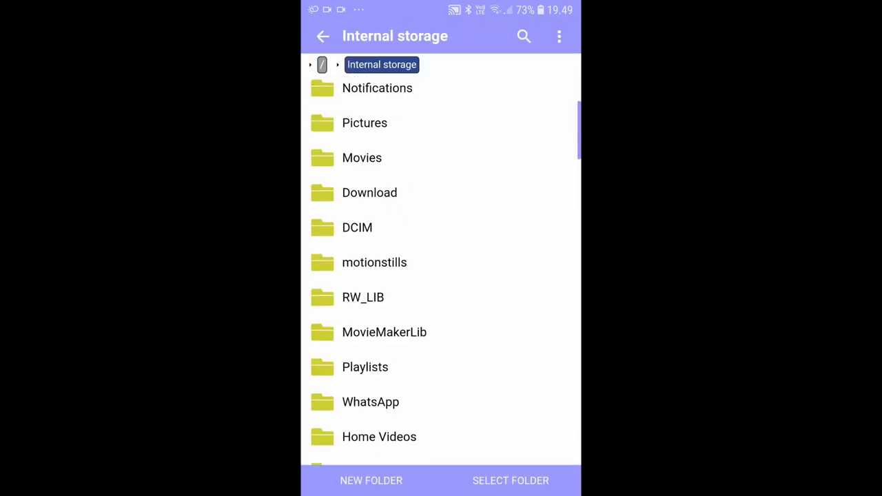
scroll("down", 3)
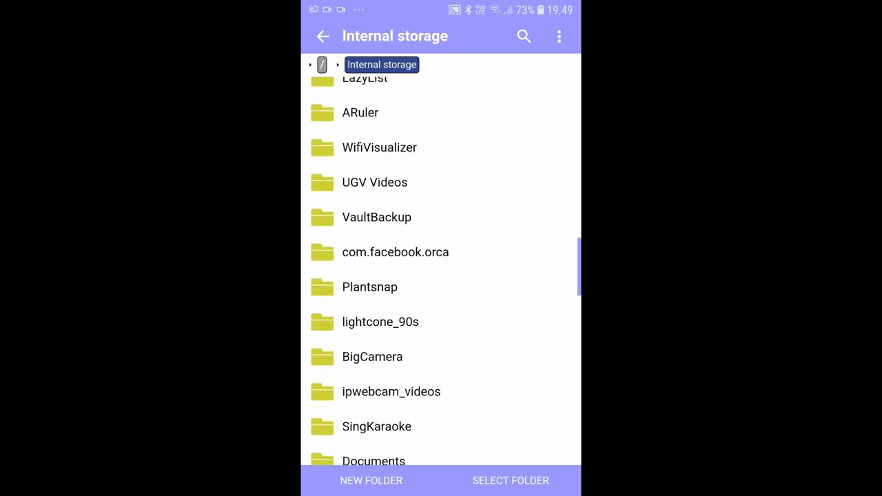
scroll("down", 3)
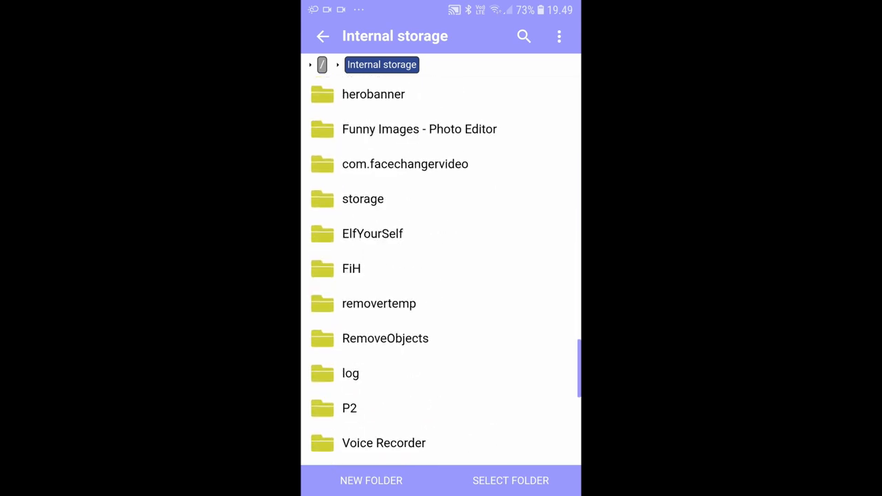
scroll("down", 3)
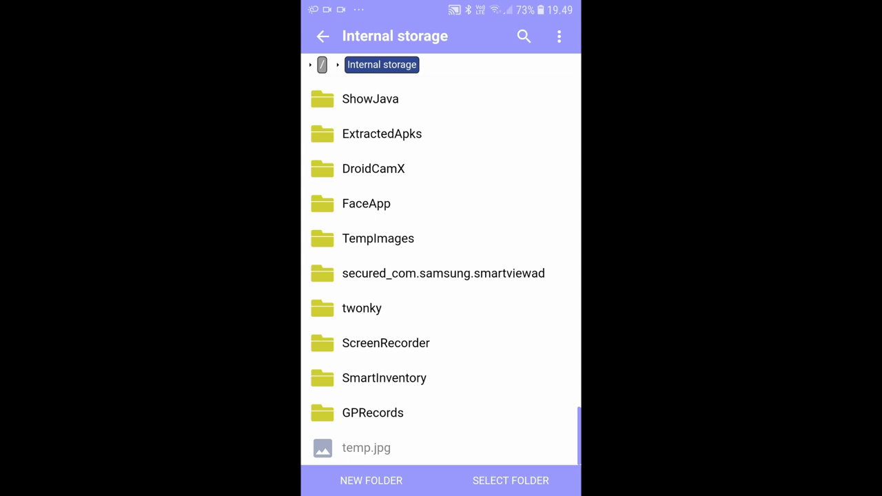
scroll("down", 3)
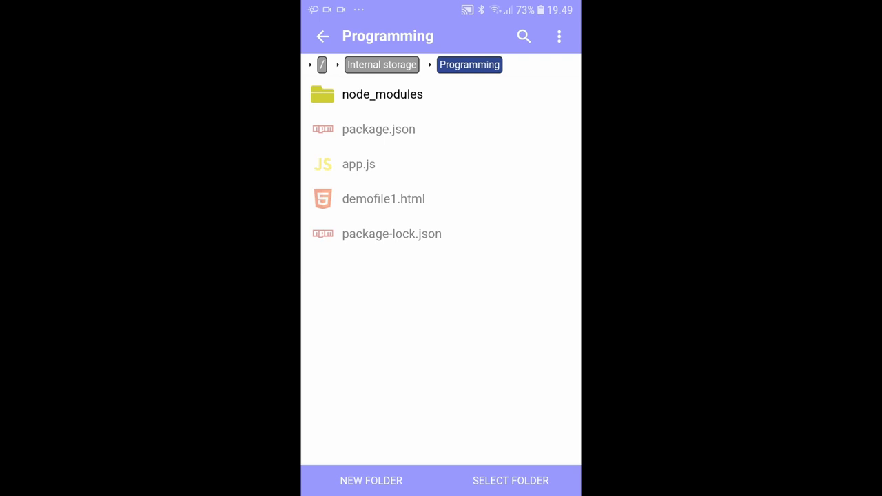
left_click(511, 481)
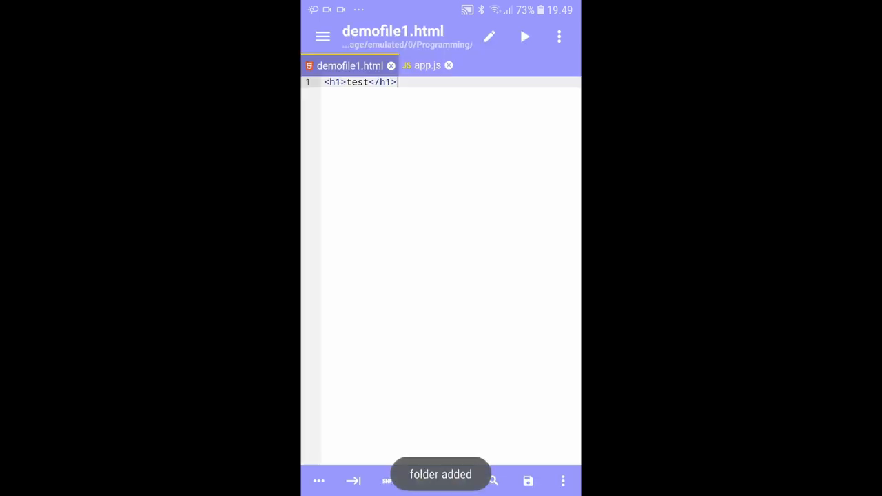
Open GitHub from the overflow menu and scroll its Play Store listing.
left_click(425, 65)
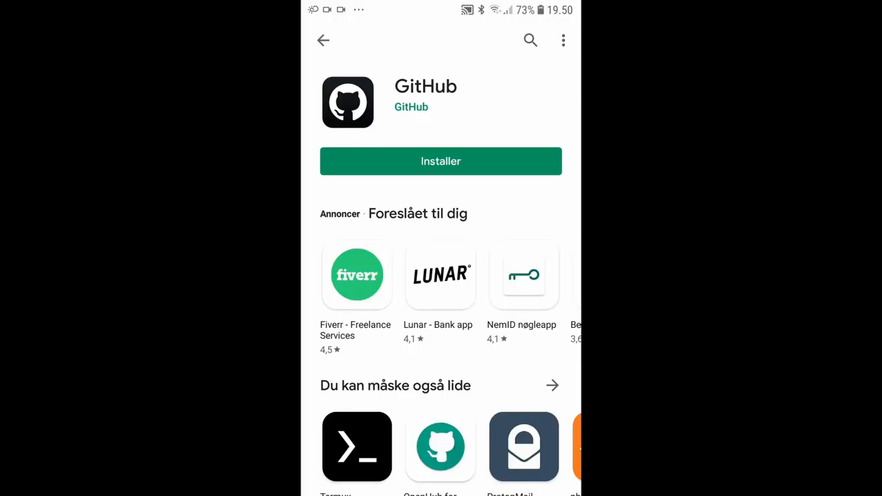
scroll("down", 3)
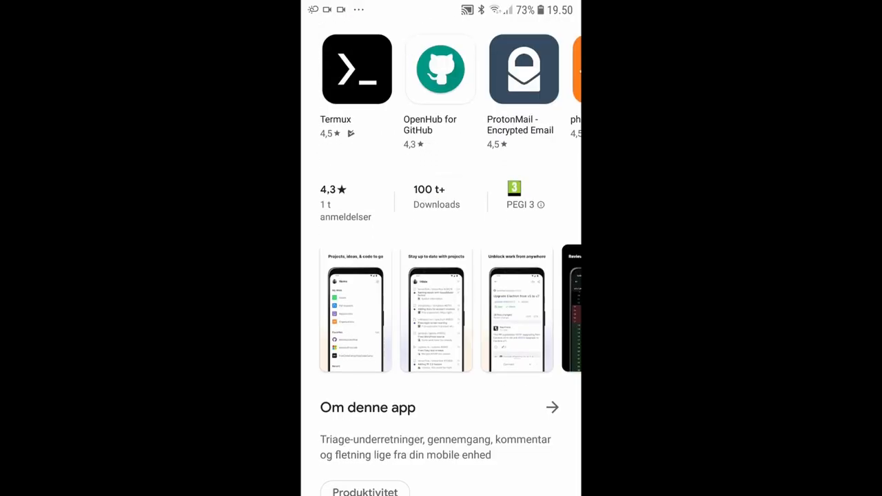